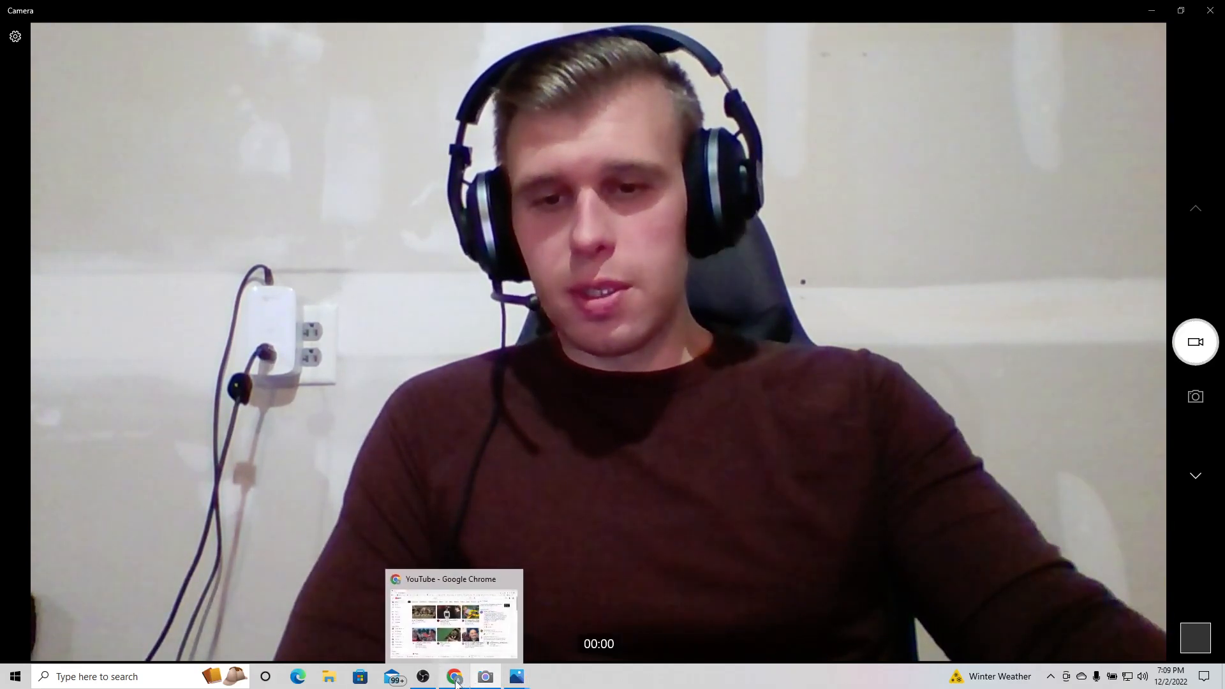
Step: Bring YouTube to the front to show the highlighted Spider-Man comment on the Marvel Phase 5 & 6 video
click(453, 676)
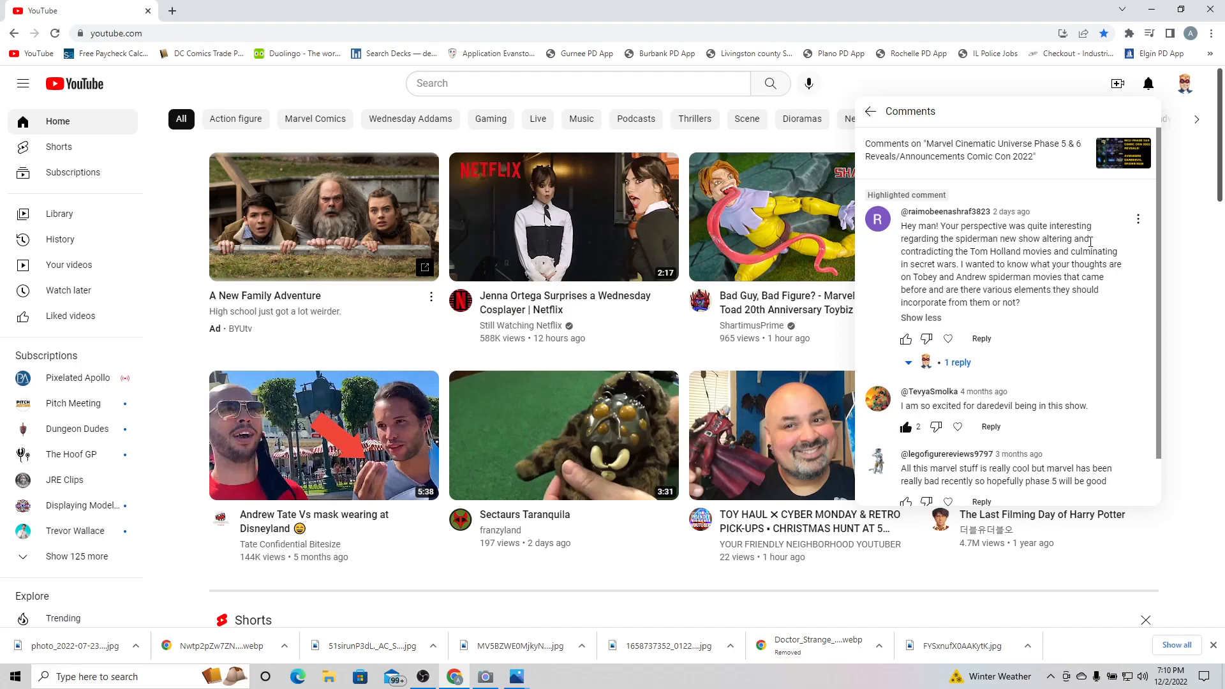
mouse_move(1110, 242)
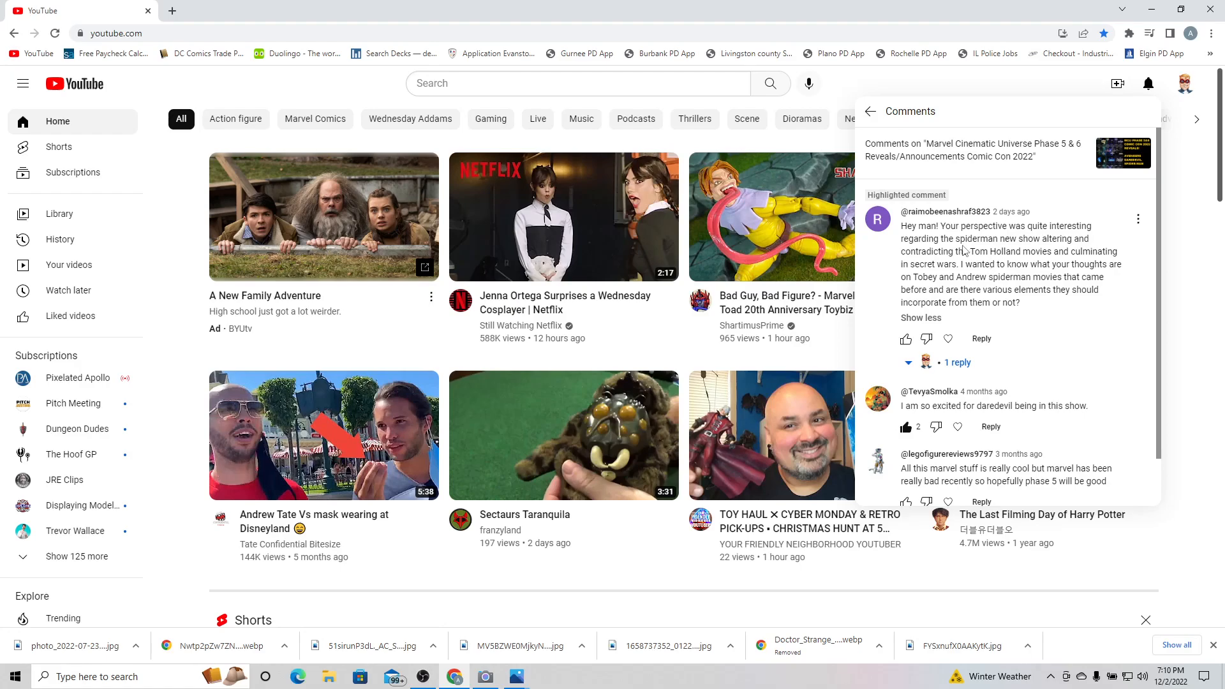
mouse_move(1077, 275)
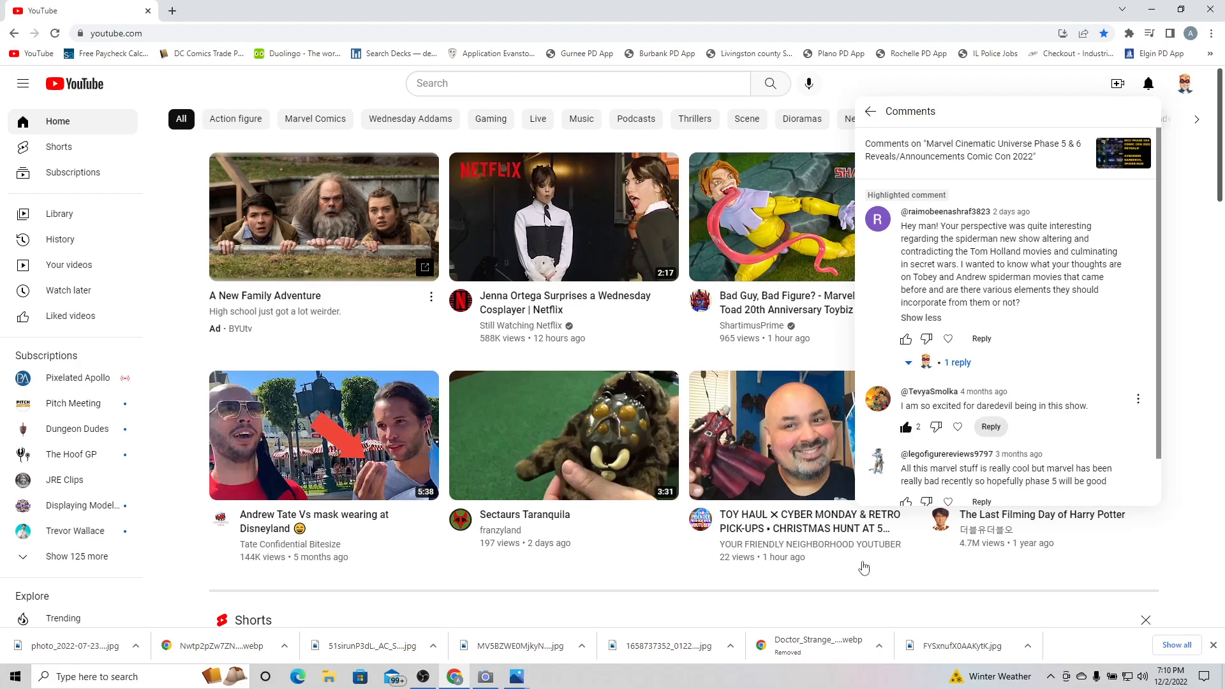
Step: Switch back to the Windows Camera live webcam feed from the taskbar
click(485, 677)
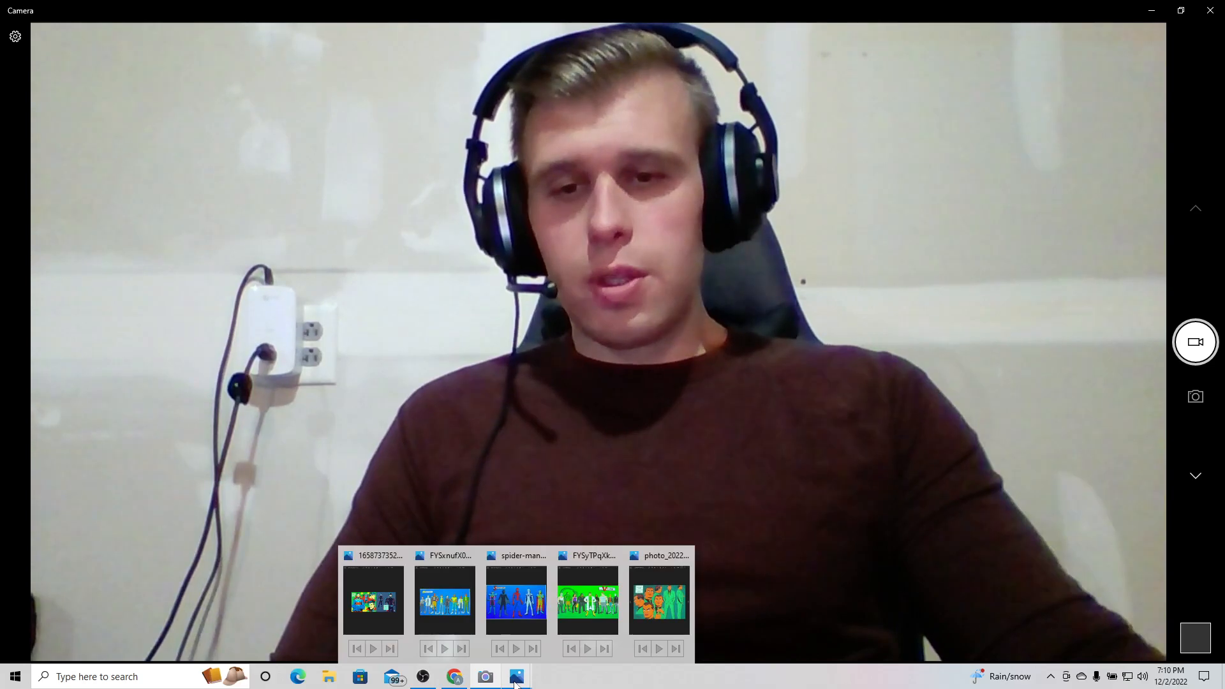
Step: Open the green Villains lineup image FYSyTPqXkAAnlne.jpg from the Photos taskbar previews
click(444, 602)
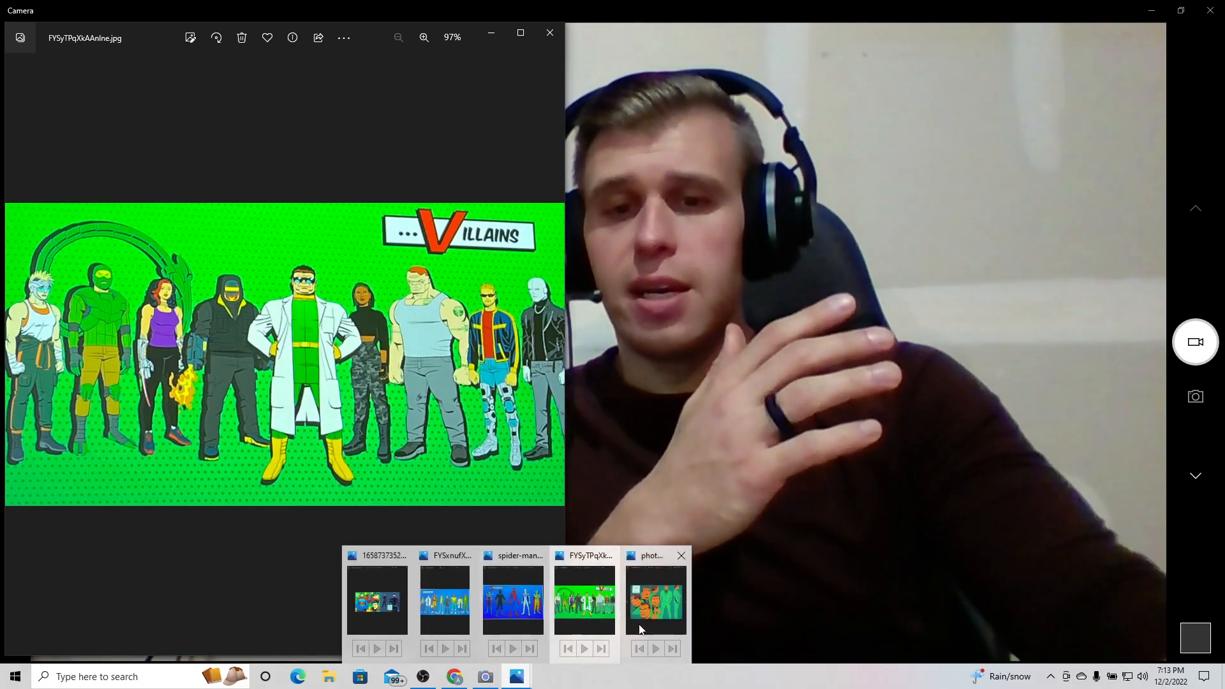
Step: Show the photo_2022-07-23 Norman Osborn character sheet from the Photos taskbar group
click(654, 602)
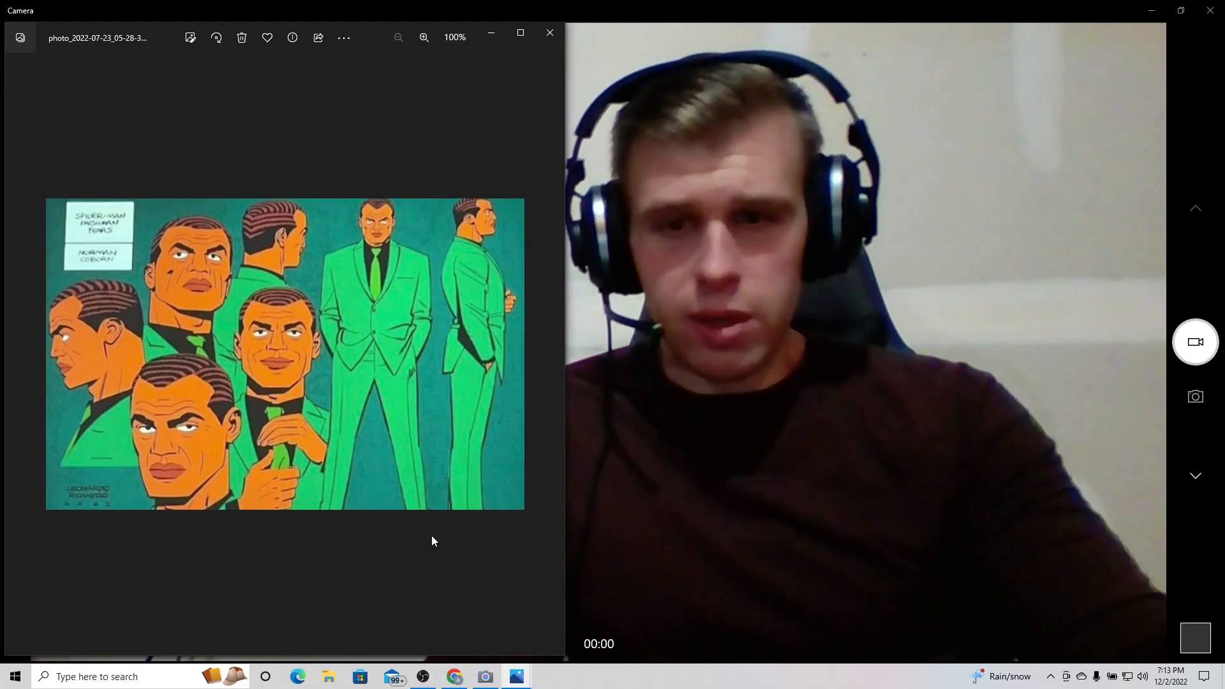
mouse_move(515, 676)
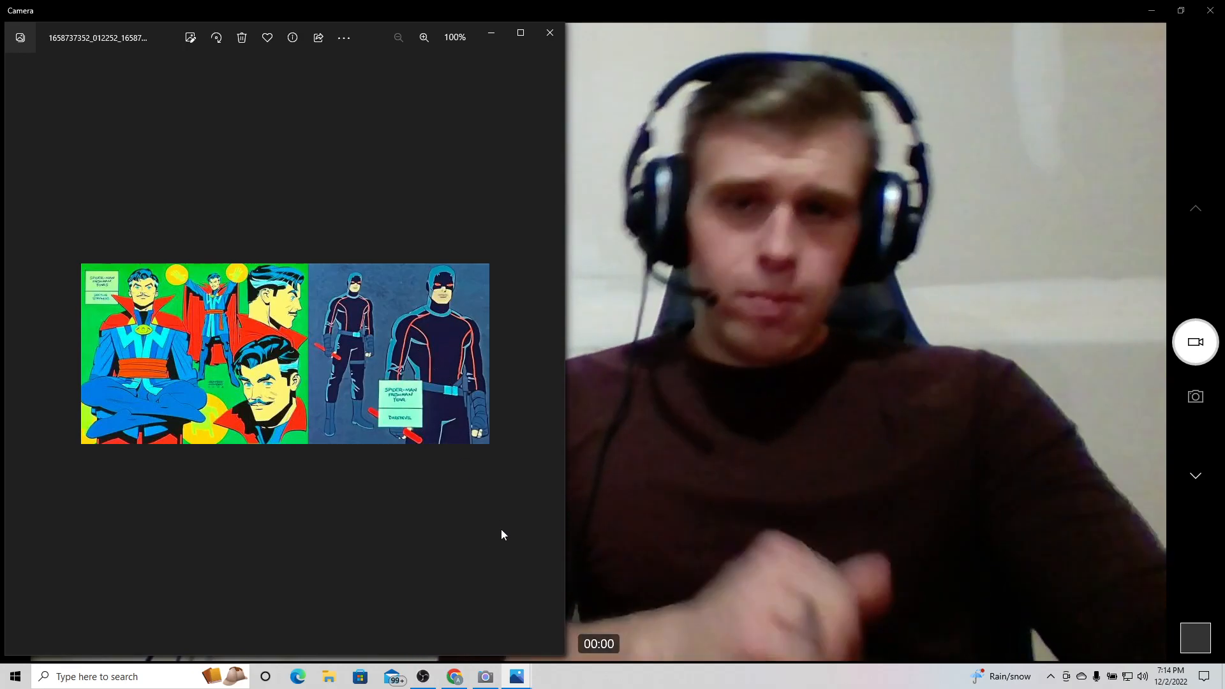
mouse_move(332, 540)
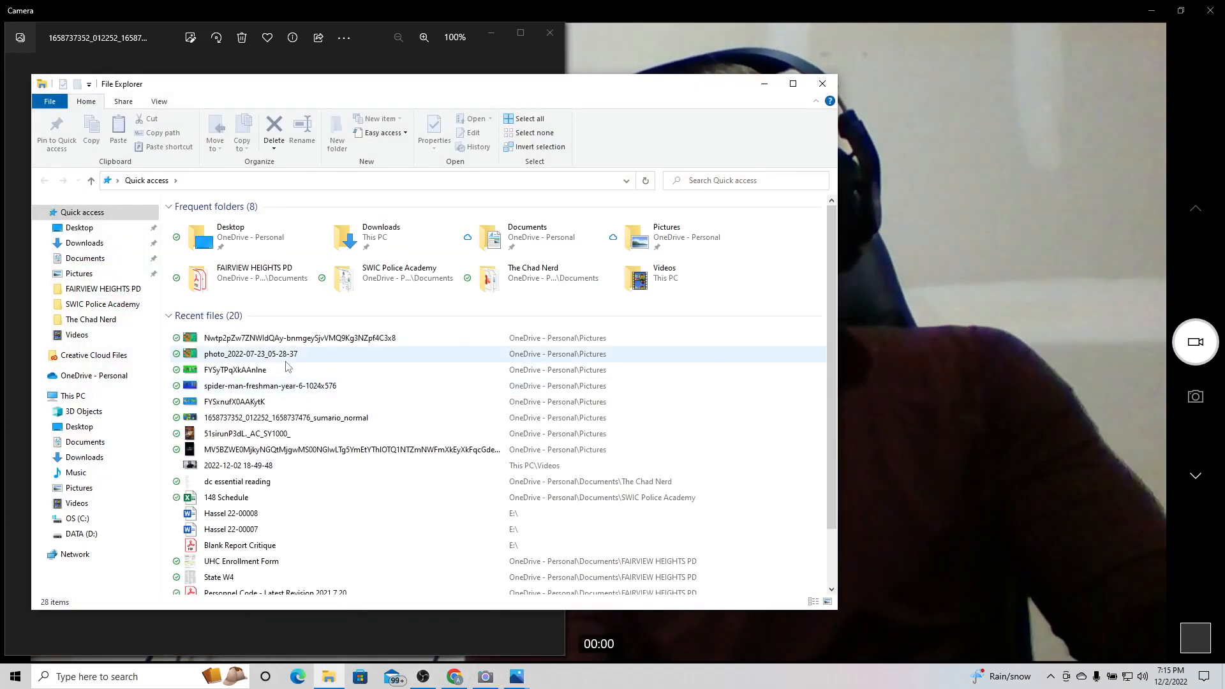
Step: Open the Avengers: Secret Wars poster from the Pictures folder in the photo viewer
click(79, 273)
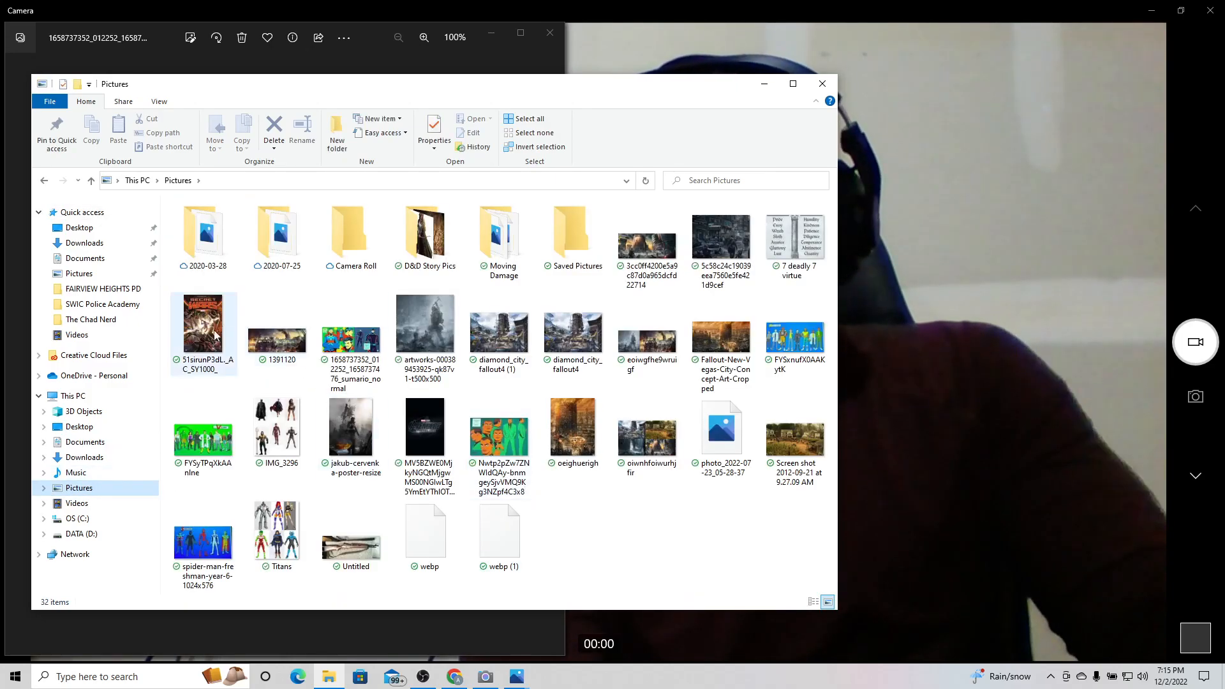
double_click(203, 322)
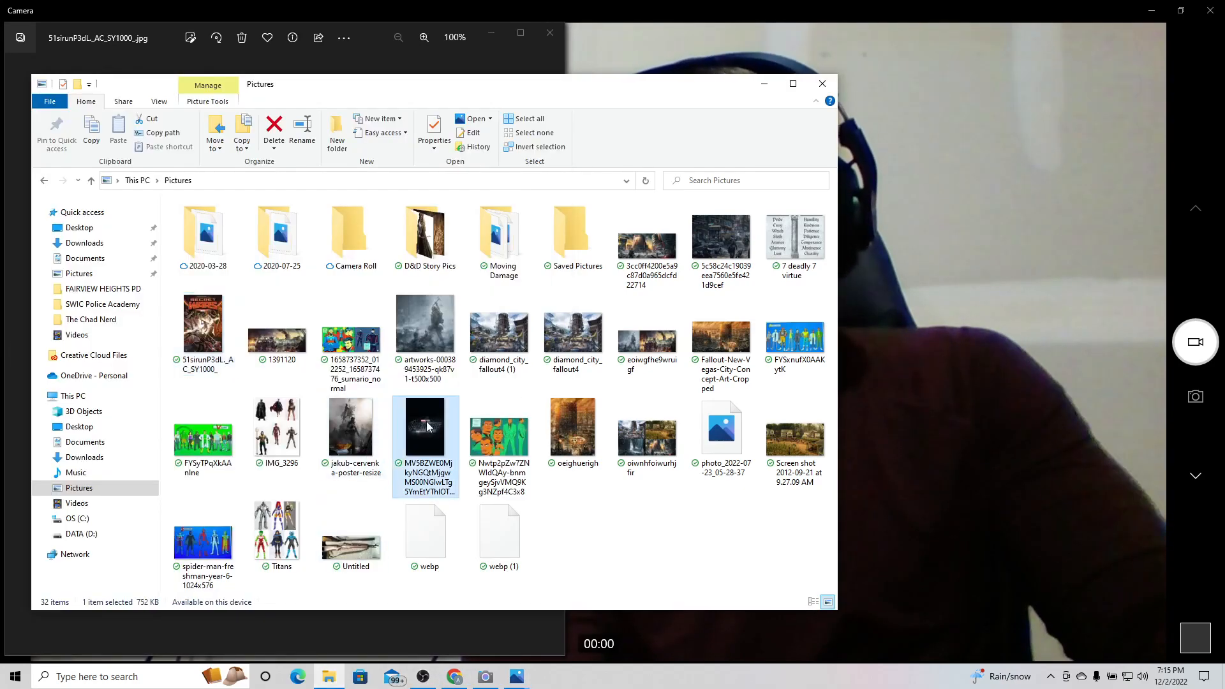
double_click(425, 425)
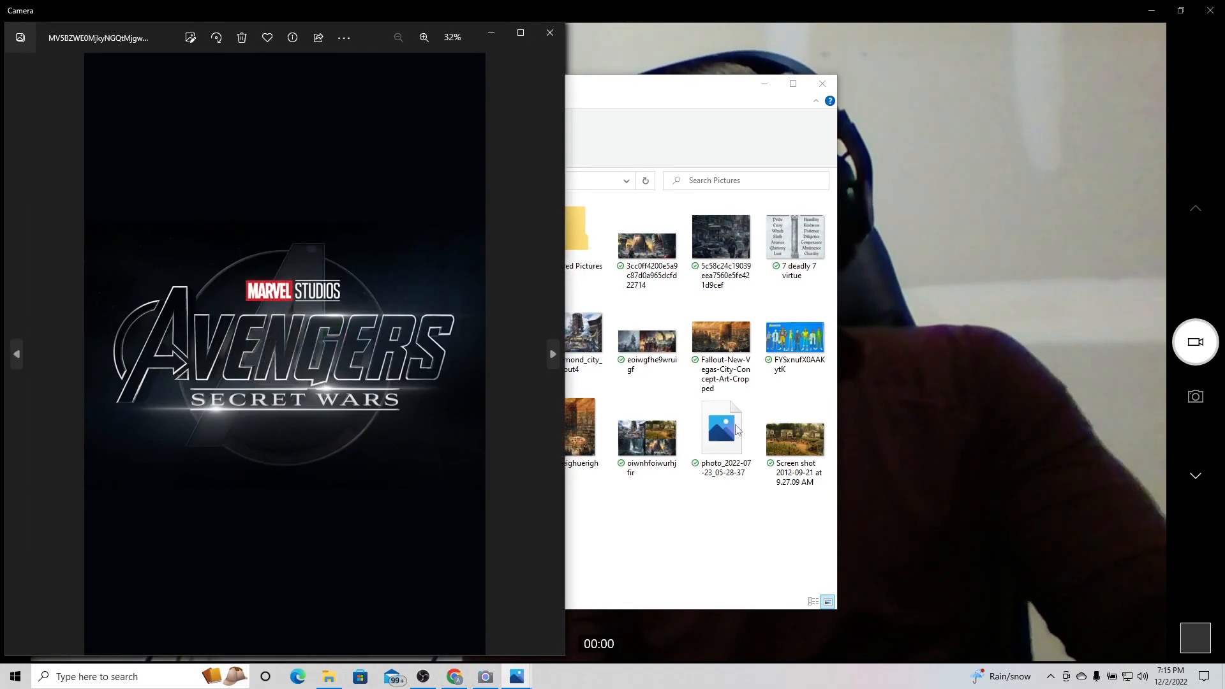
Step: Bring the Camera webcam window in front of File Explorer, beside the Secret Wars poster
click(821, 84)
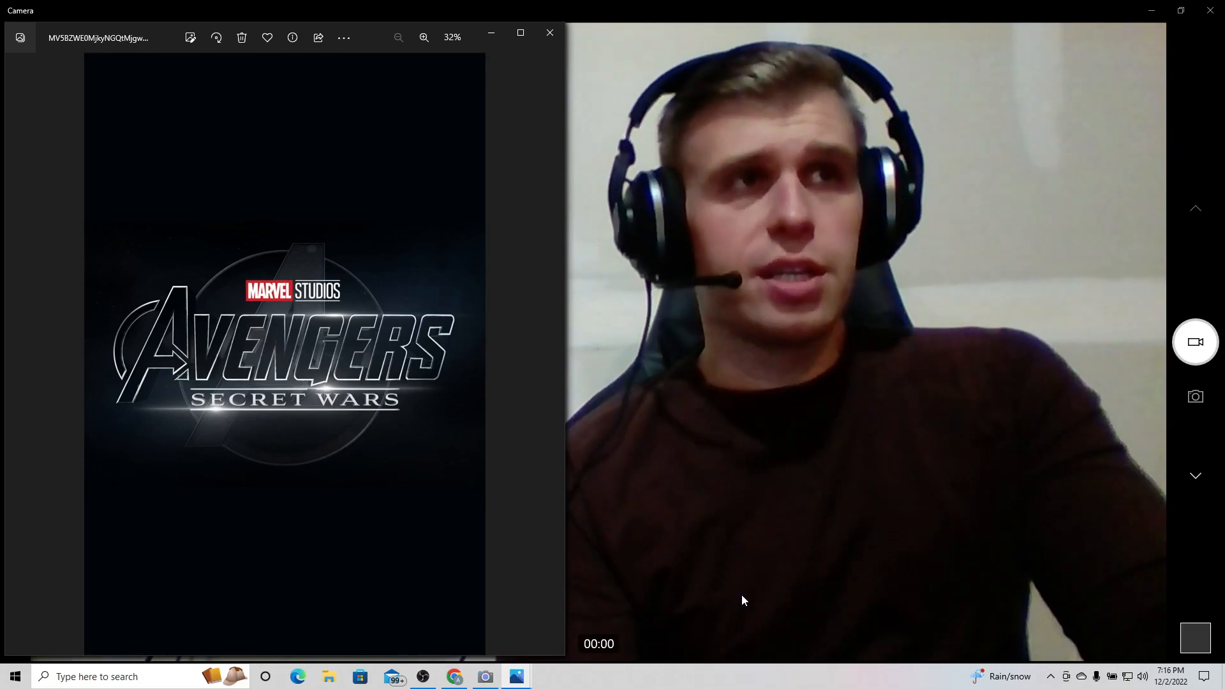
mouse_move(427, 443)
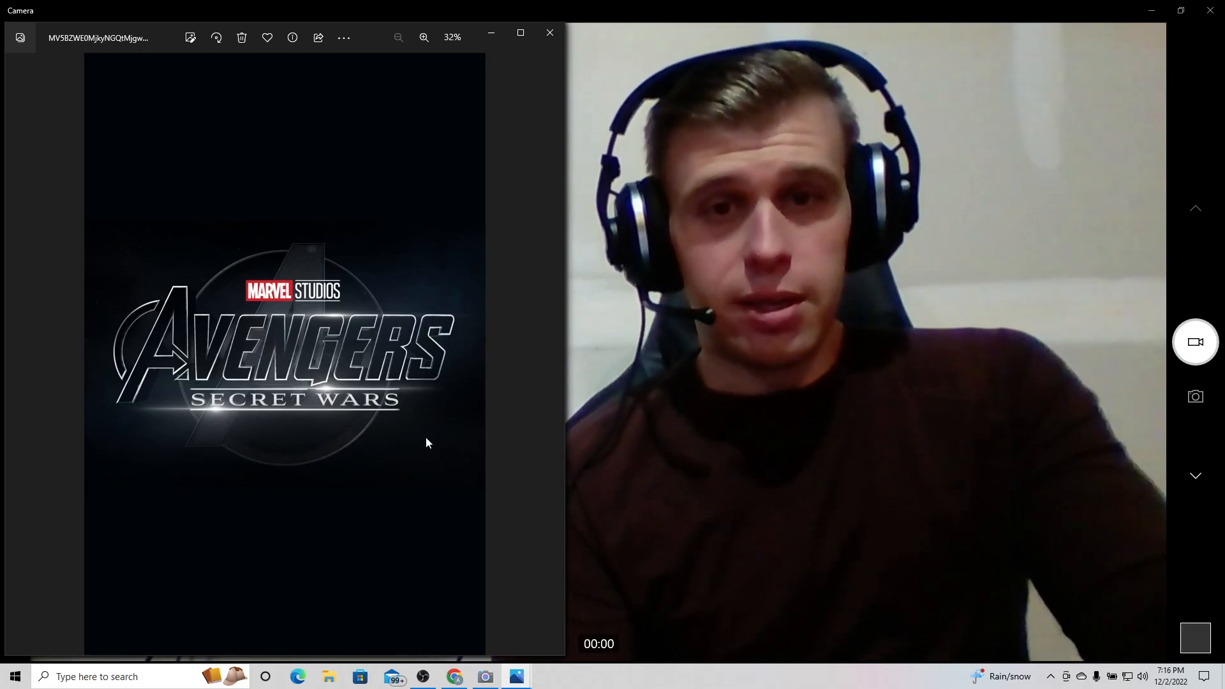